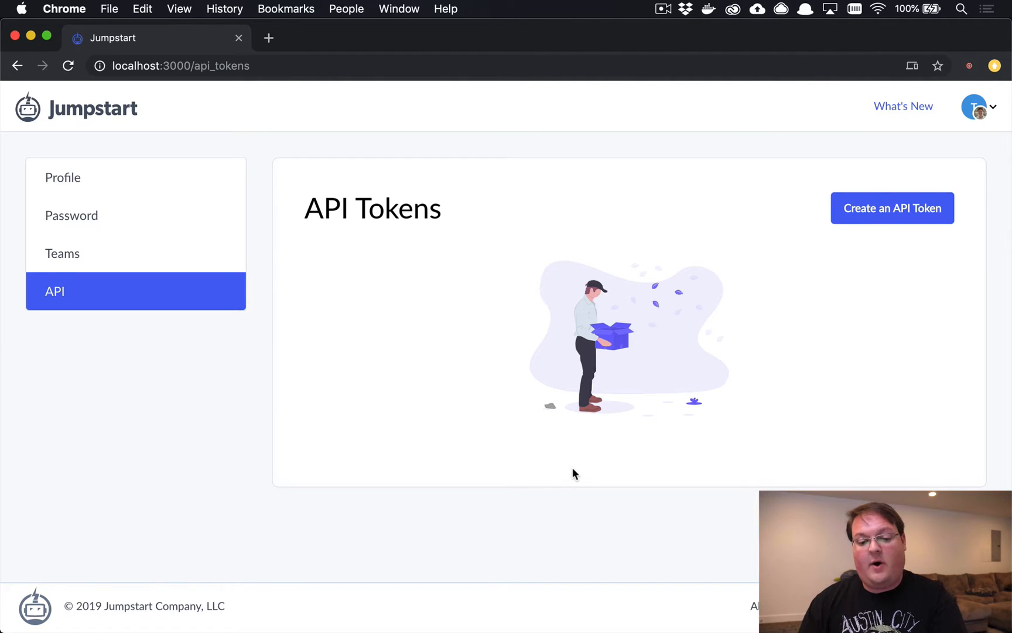
{"action": "mouse_move", "coordinate": [732, 319]}
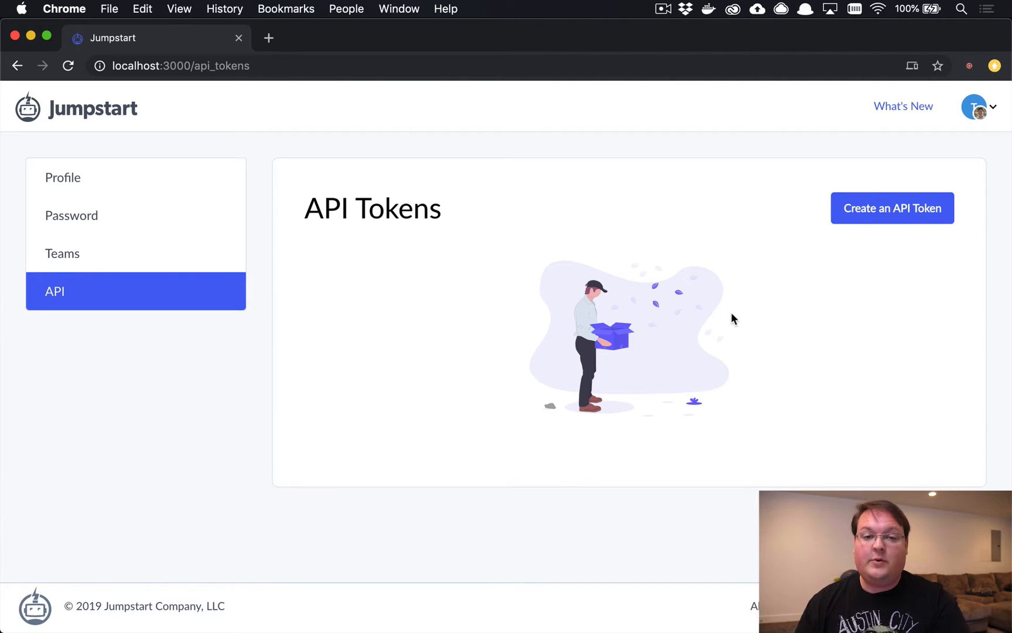
{"action": "mouse_move", "coordinate": [360, 298]}
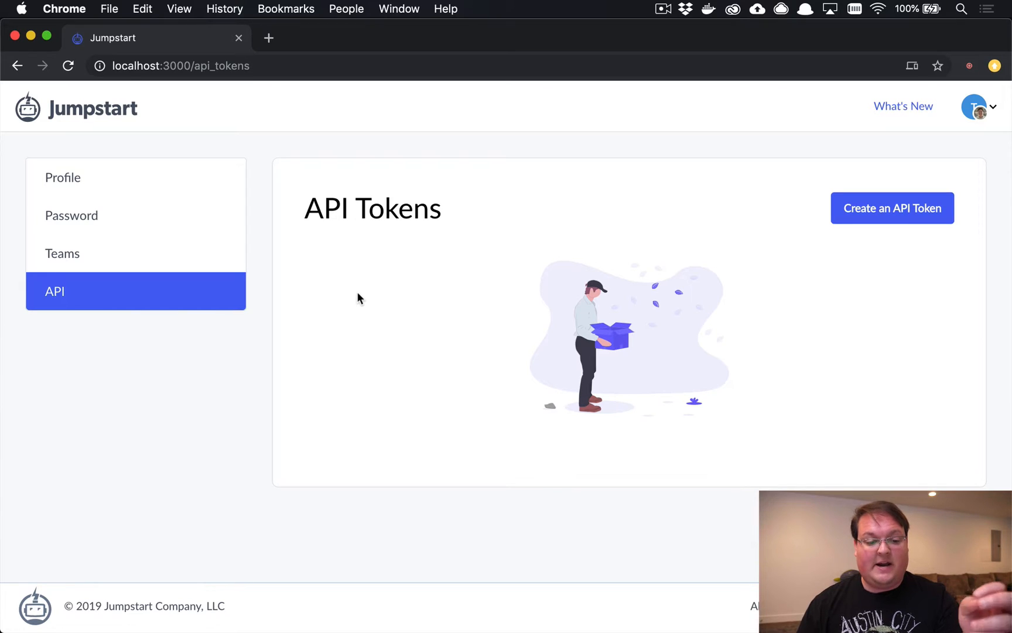
Create a Jumpstart API token named GoRails
{"action": "left_click", "coordinate": [892, 207]}
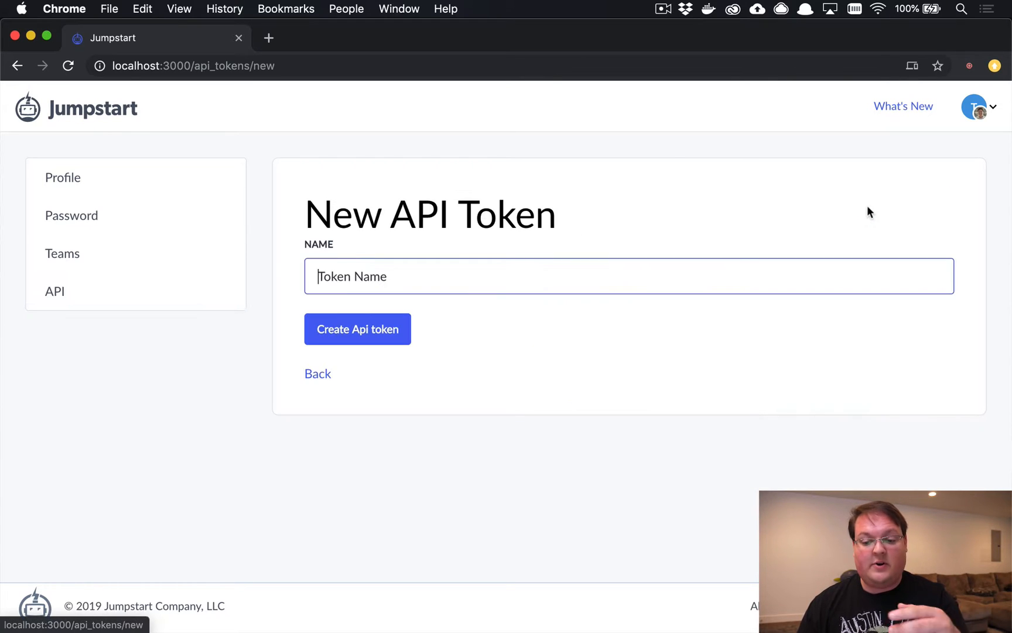
{"action": "type", "text": "GoRila"}
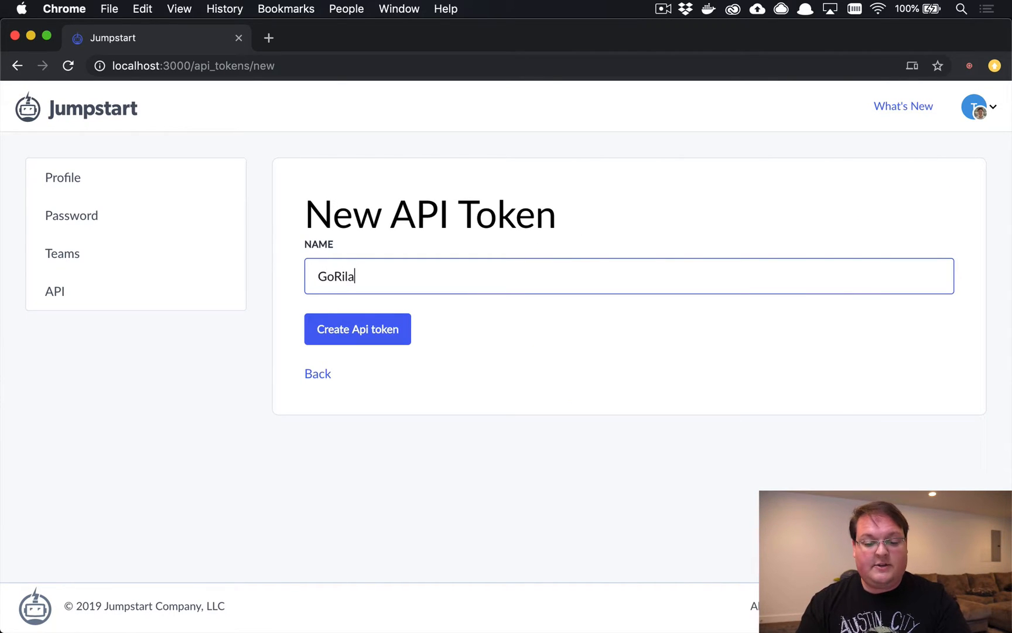
{"action": "type", "text": "ils"}
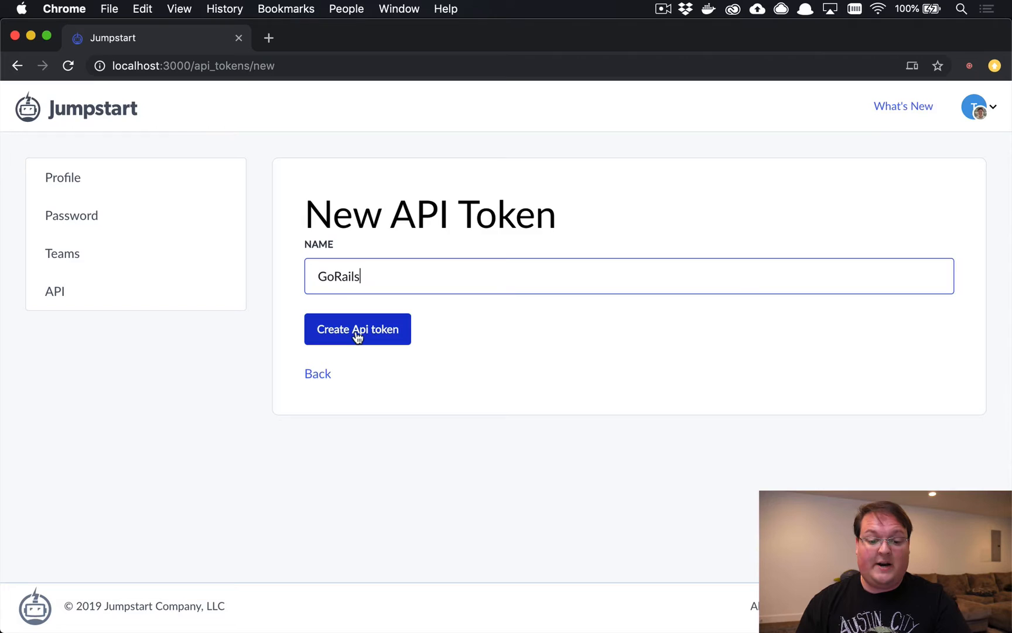
{"action": "left_click", "coordinate": [357, 329]}
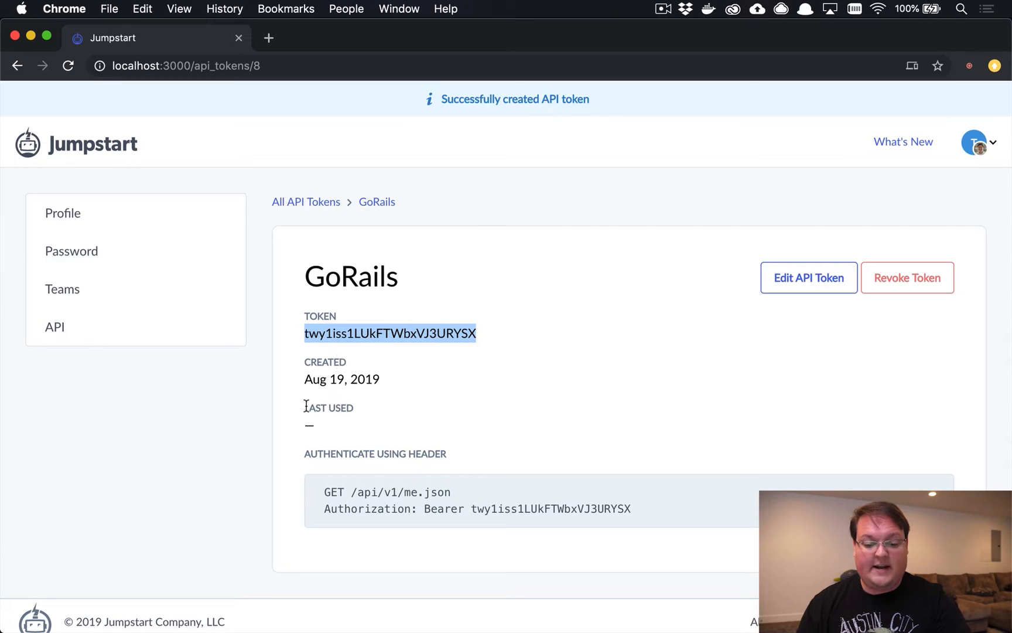
Select the GoRails token in the sample authorization header example
{"action": "left_click", "coordinate": [423, 509]}
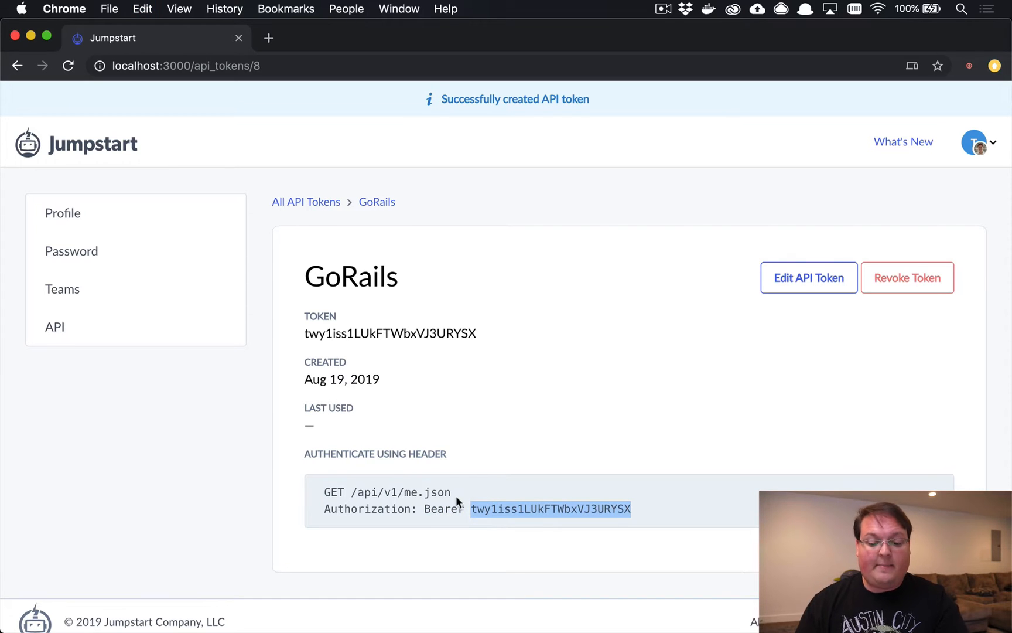
{"action": "mouse_move", "coordinate": [422, 487]}
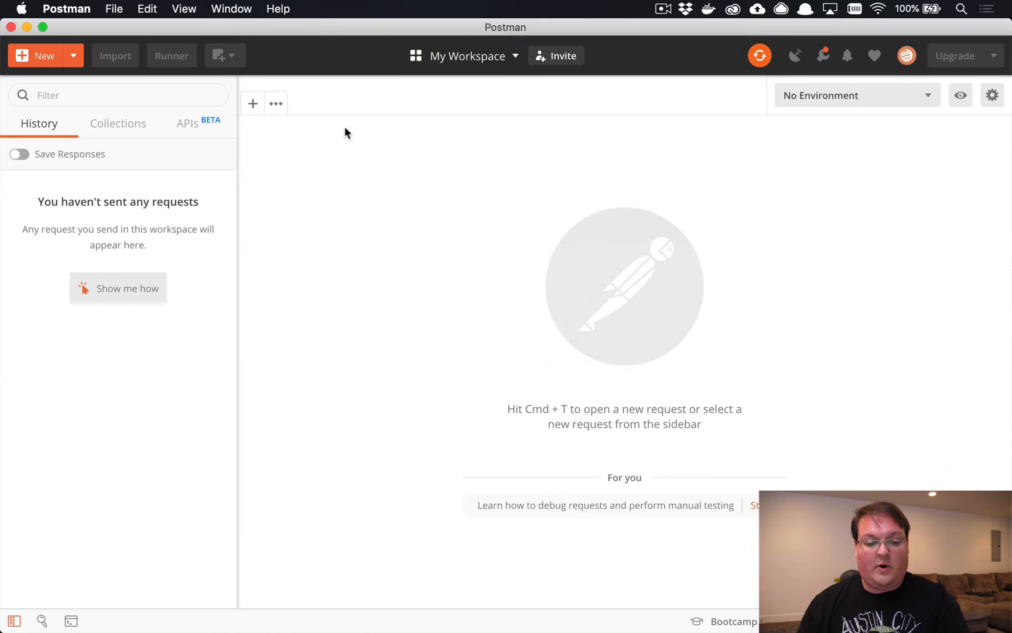
{"action": "left_click", "coordinate": [253, 103]}
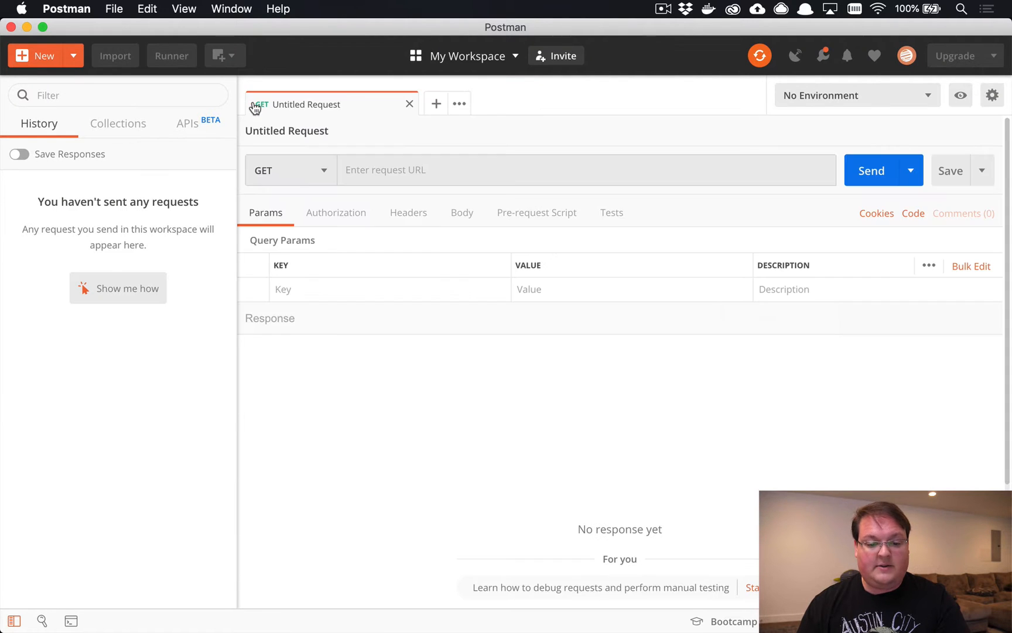
{"action": "type", "text": "htp"}
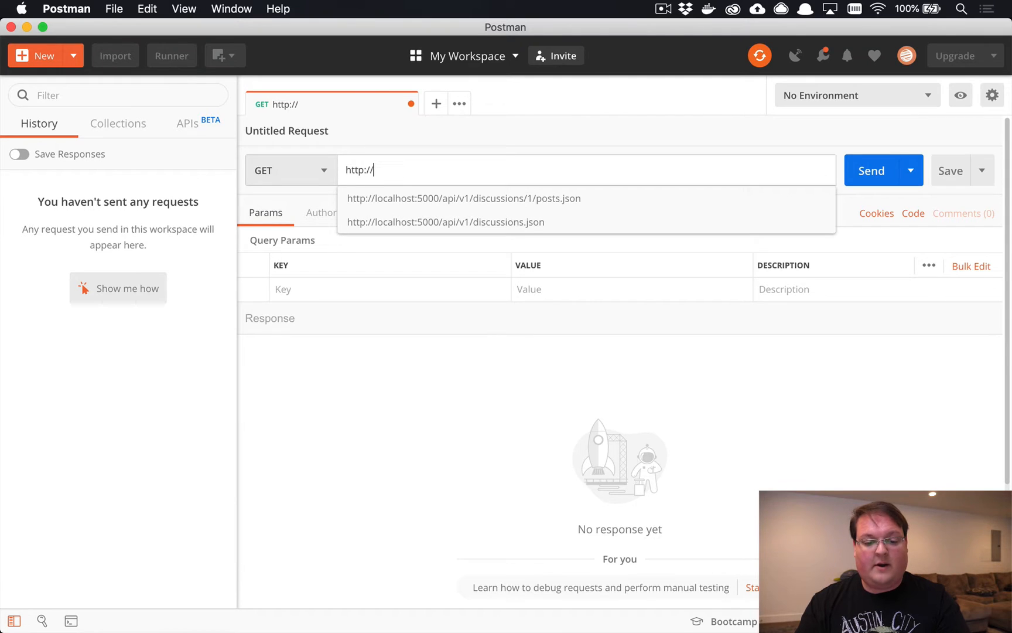
{"action": "type", "text": "localhost:3000"}
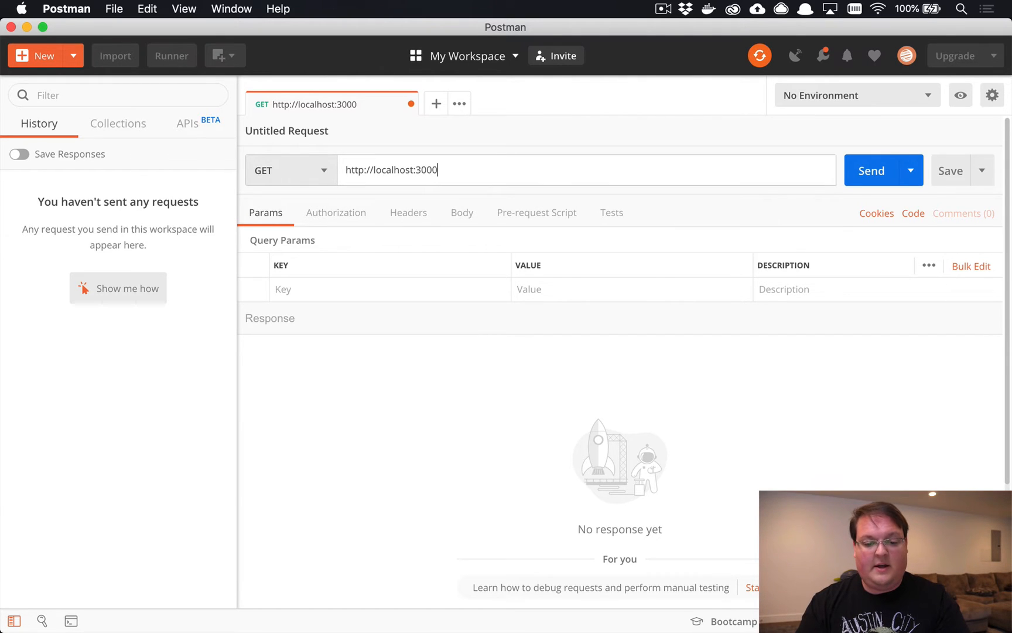
{"action": "type", "text": "/api/v"}
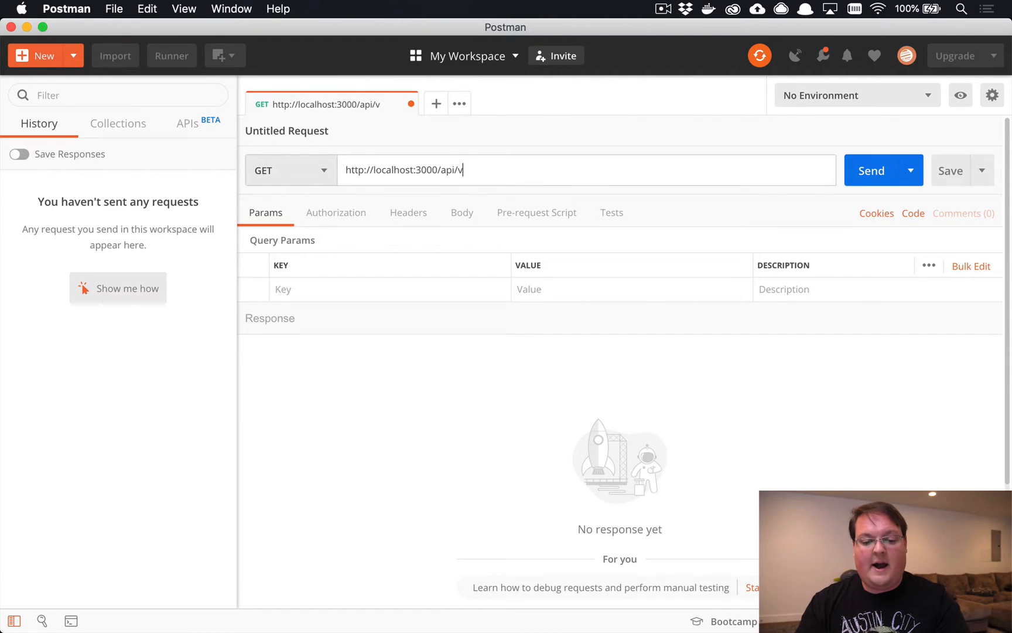
{"action": "type", "text": "1/me"}
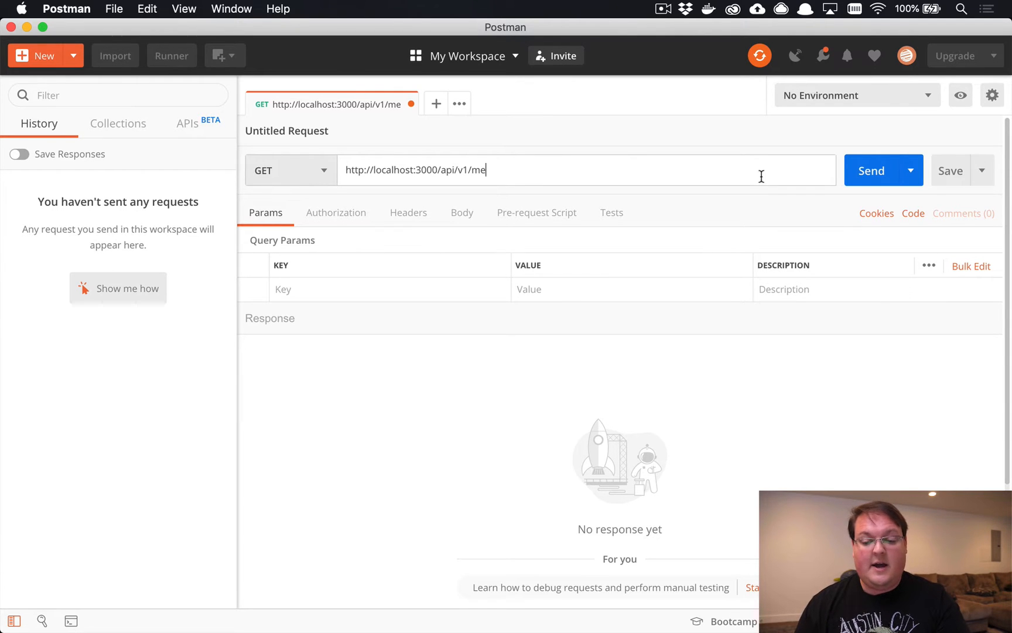
Send the me request and get 401 Unauthorized with an empty body
{"action": "left_click", "coordinate": [871, 170]}
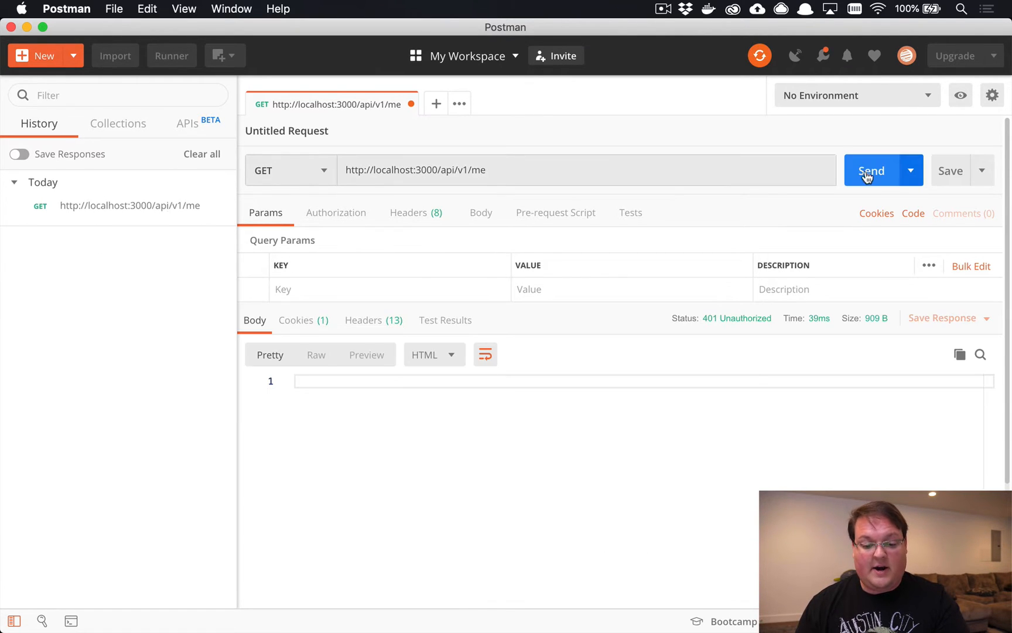
{"action": "mouse_move", "coordinate": [735, 318]}
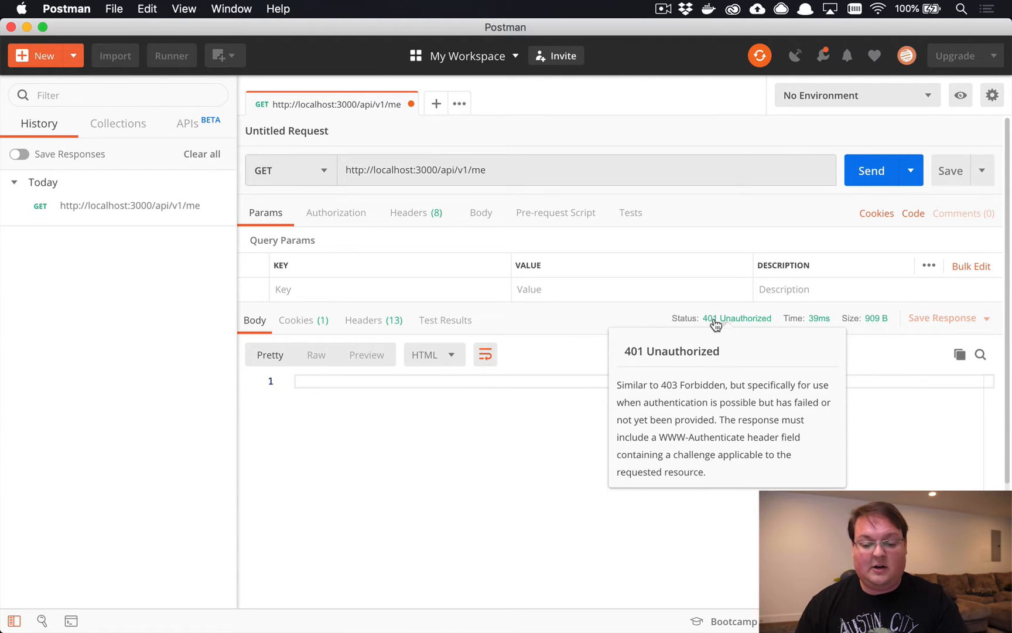
{"action": "mouse_move", "coordinate": [582, 329]}
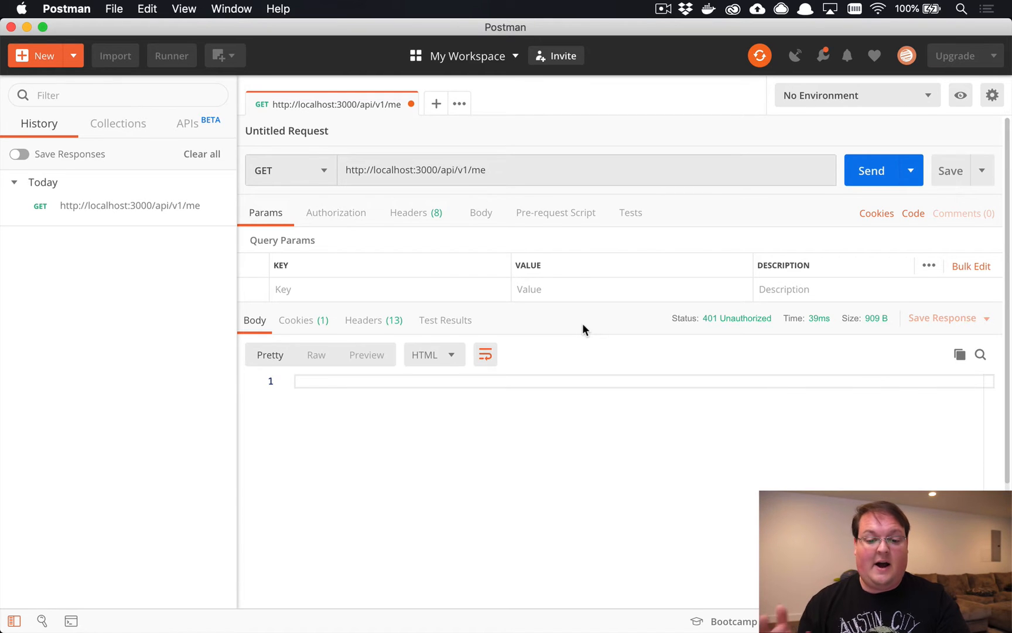
{"action": "mouse_move", "coordinate": [577, 323]}
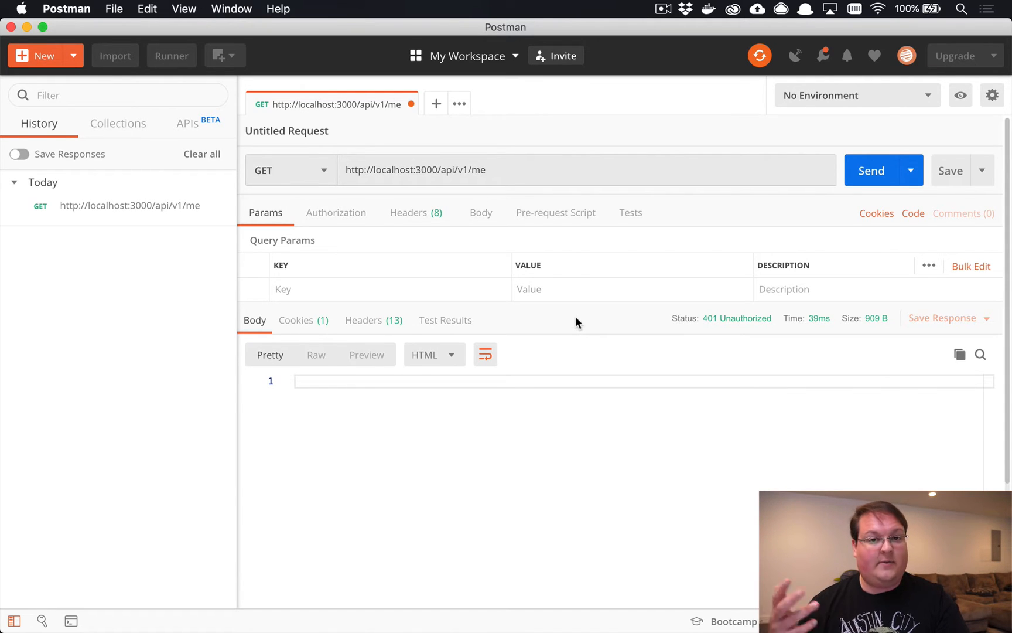
Authorize the me request with a Bearer Token and resend it for 200 OK
{"action": "left_click", "coordinate": [336, 212]}
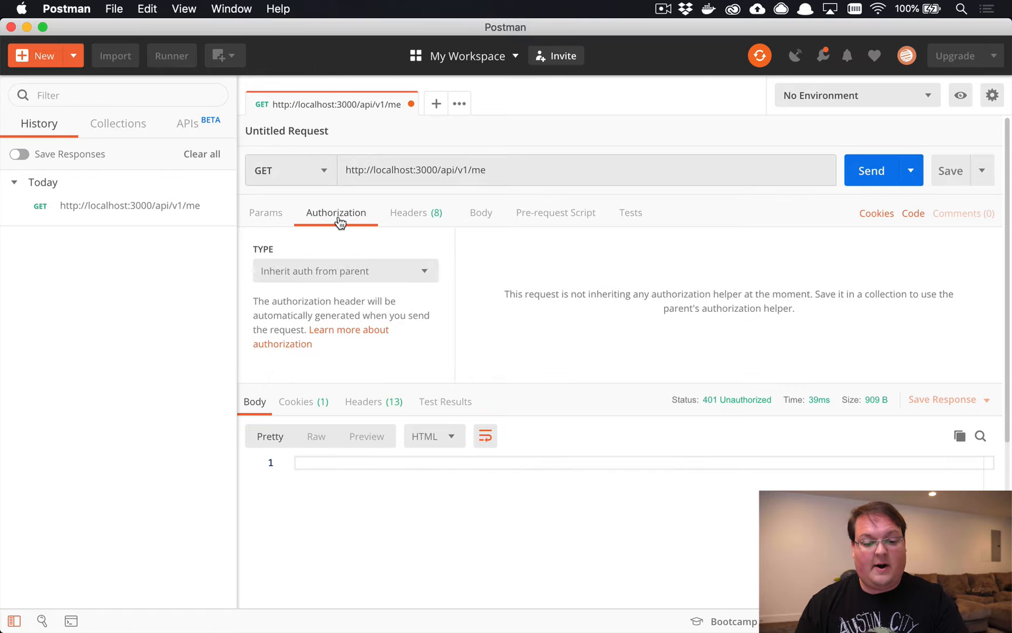
{"action": "left_click", "coordinate": [345, 271]}
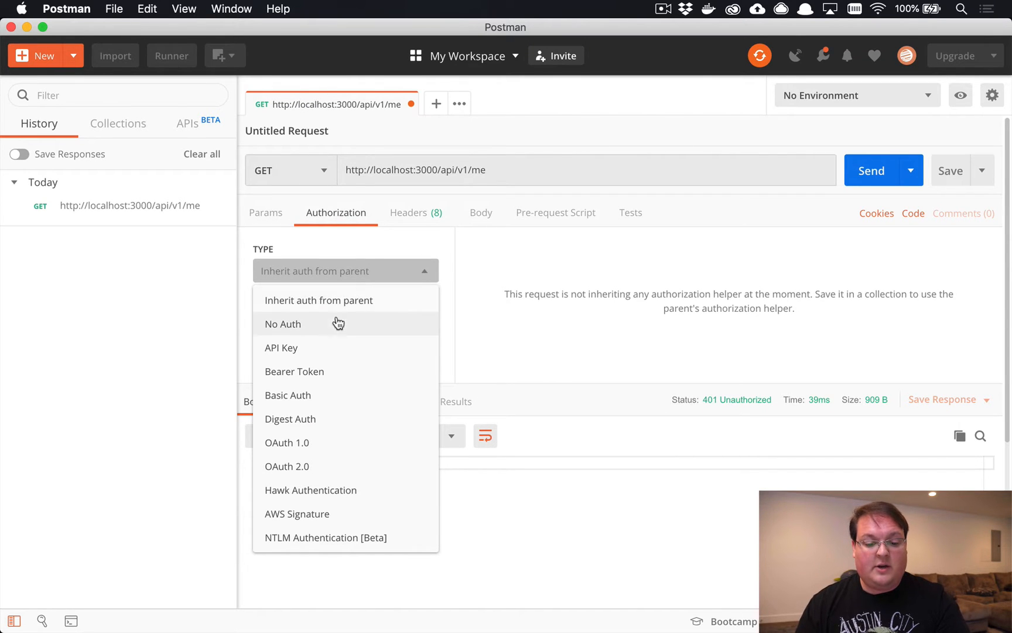
{"action": "left_click", "coordinate": [293, 371]}
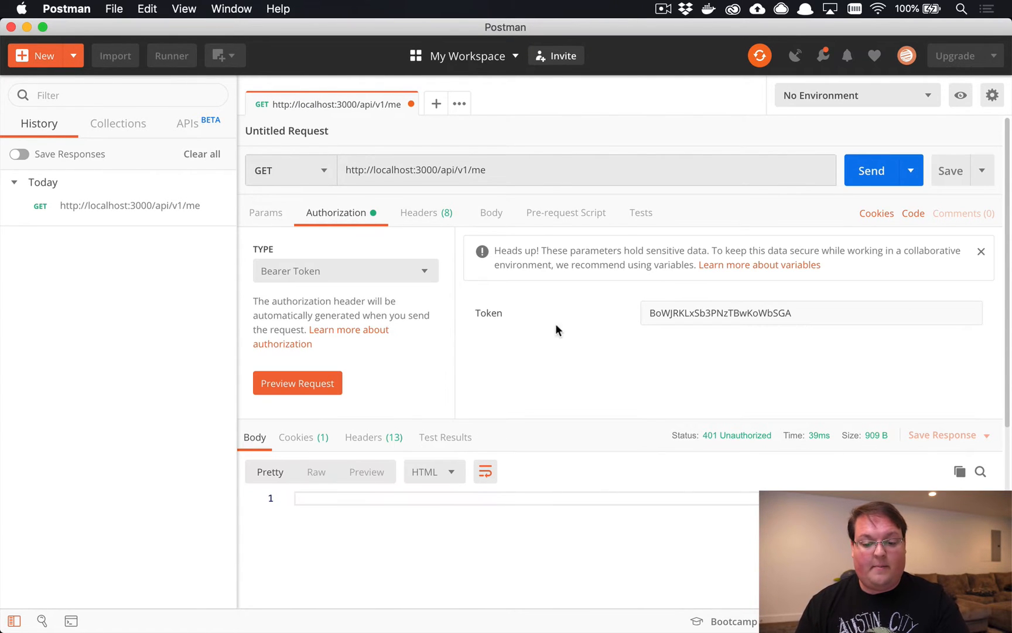
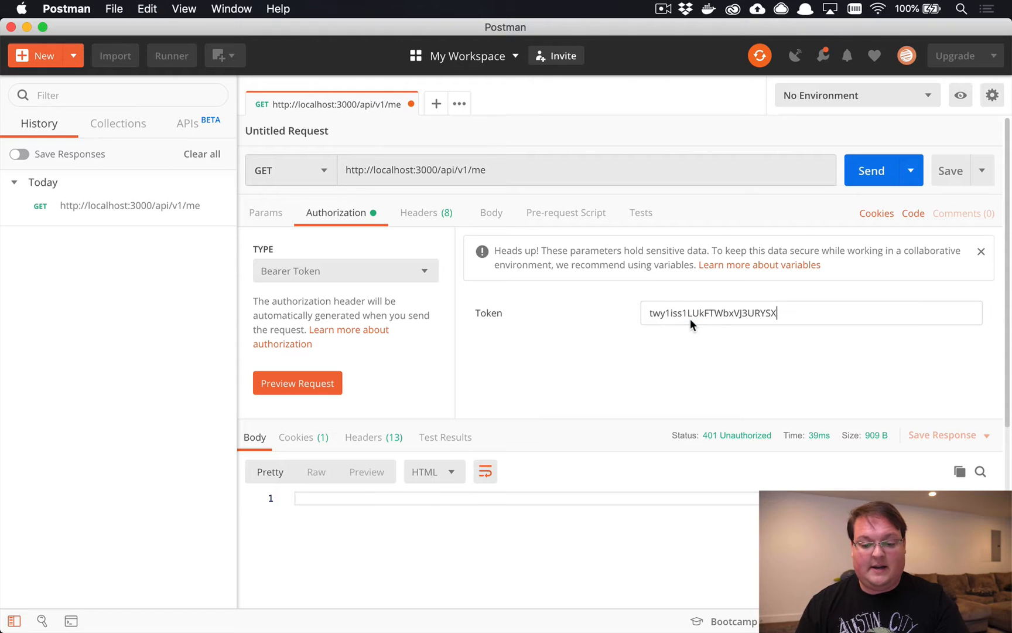
{"action": "left_click", "coordinate": [872, 170]}
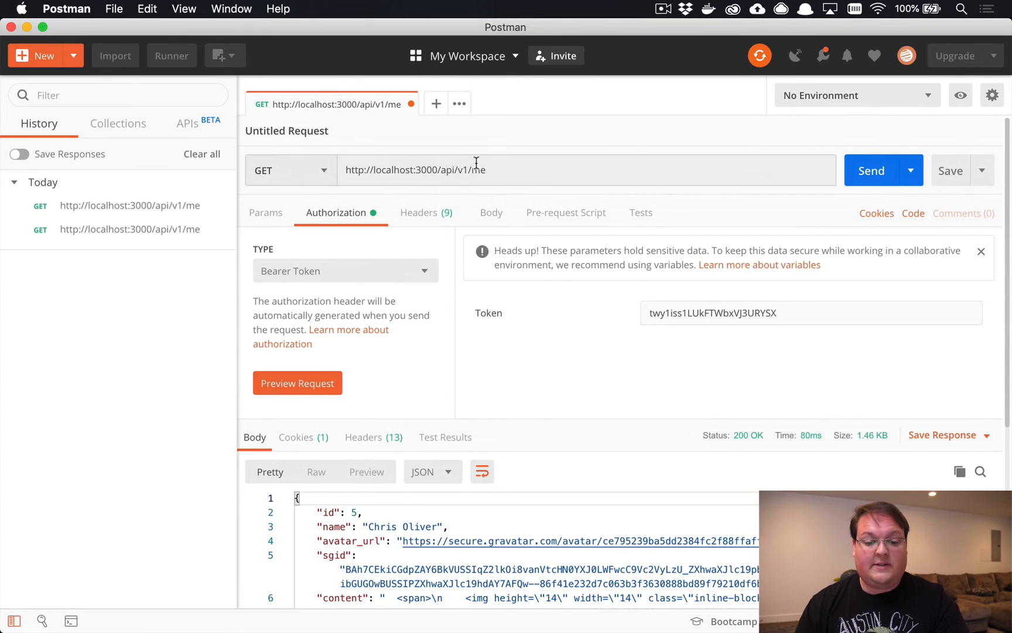
{"action": "left_click", "coordinate": [478, 170]}
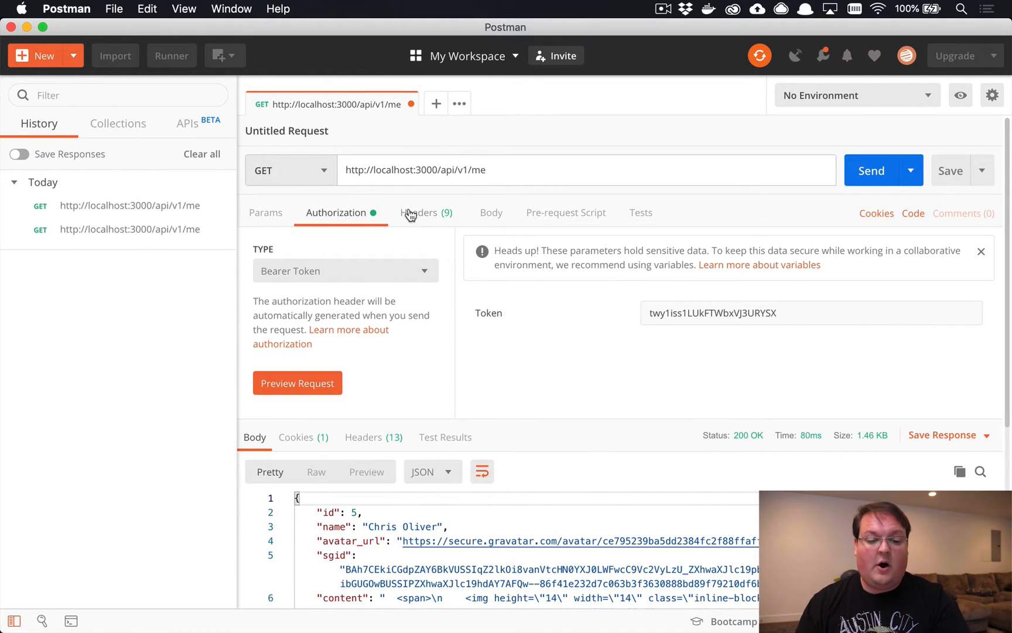
Show the request headers and highlight the Authorization header carrying the Bearer token
{"action": "left_click", "coordinate": [419, 213]}
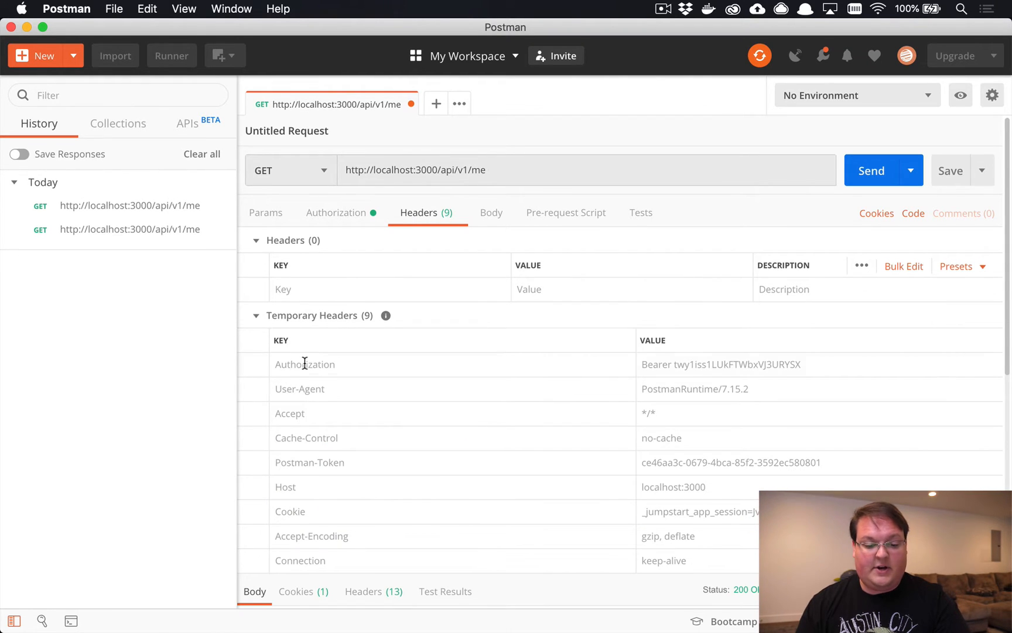
{"action": "double_click", "coordinate": [305, 363]}
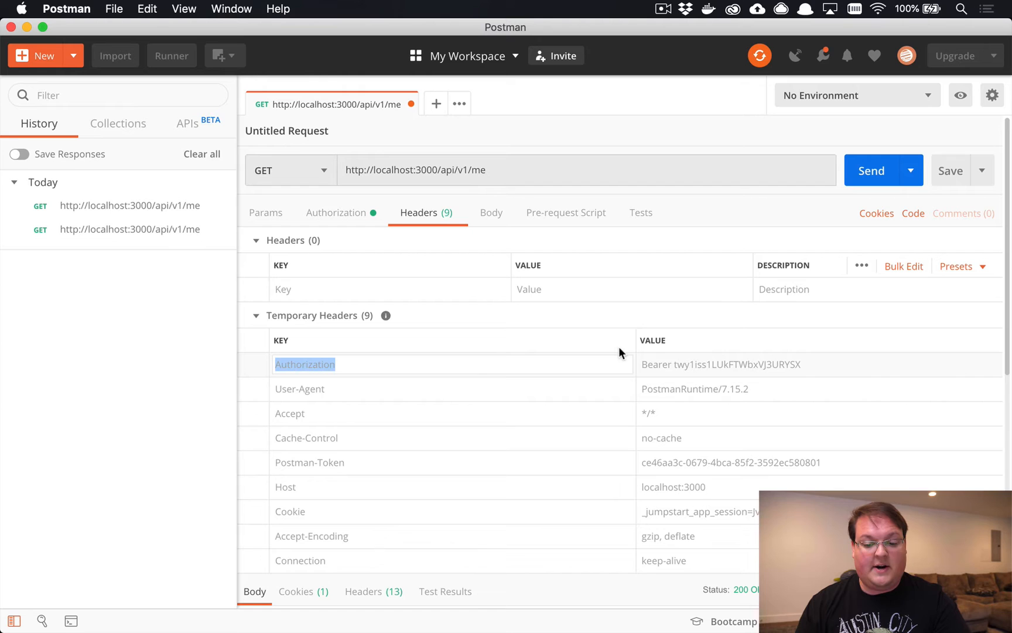
{"action": "mouse_move", "coordinate": [652, 364]}
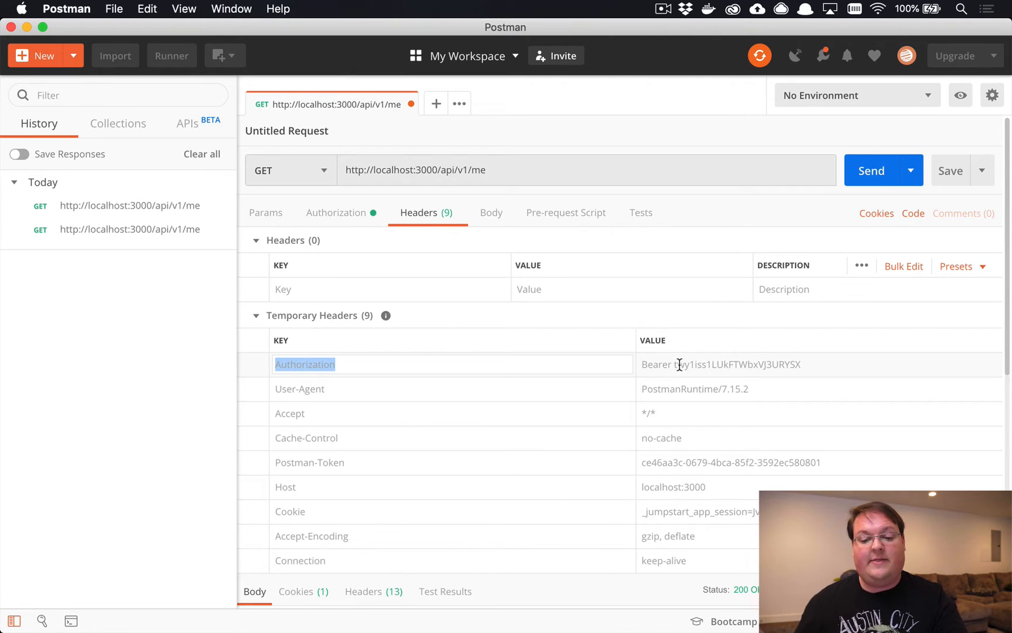
{"action": "mouse_move", "coordinate": [649, 378]}
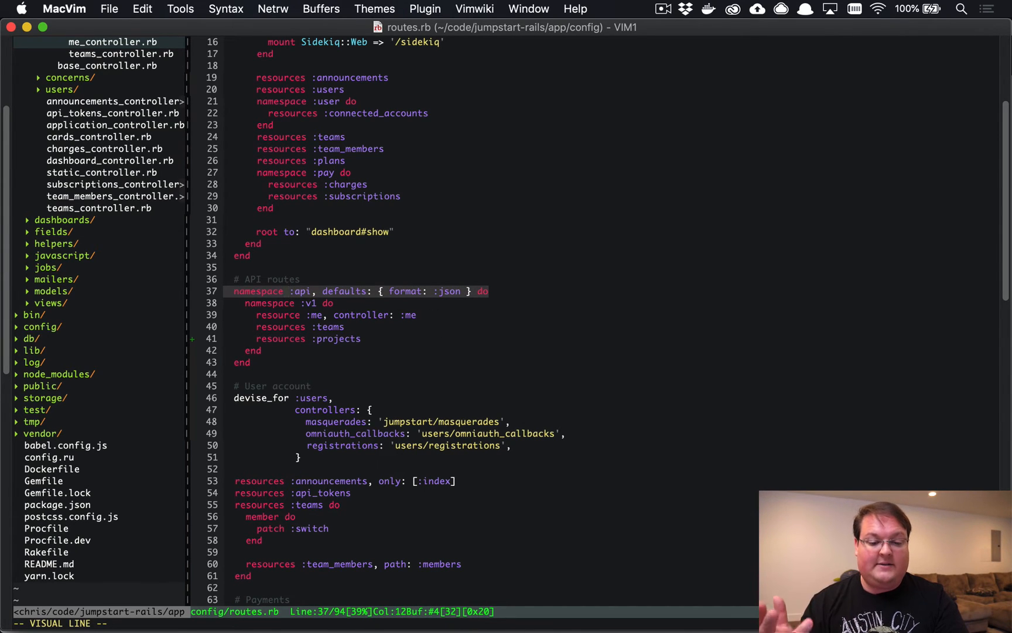
Delete the resources :projects line and open a new line below :teams
{"action": "key", "text": "j"}
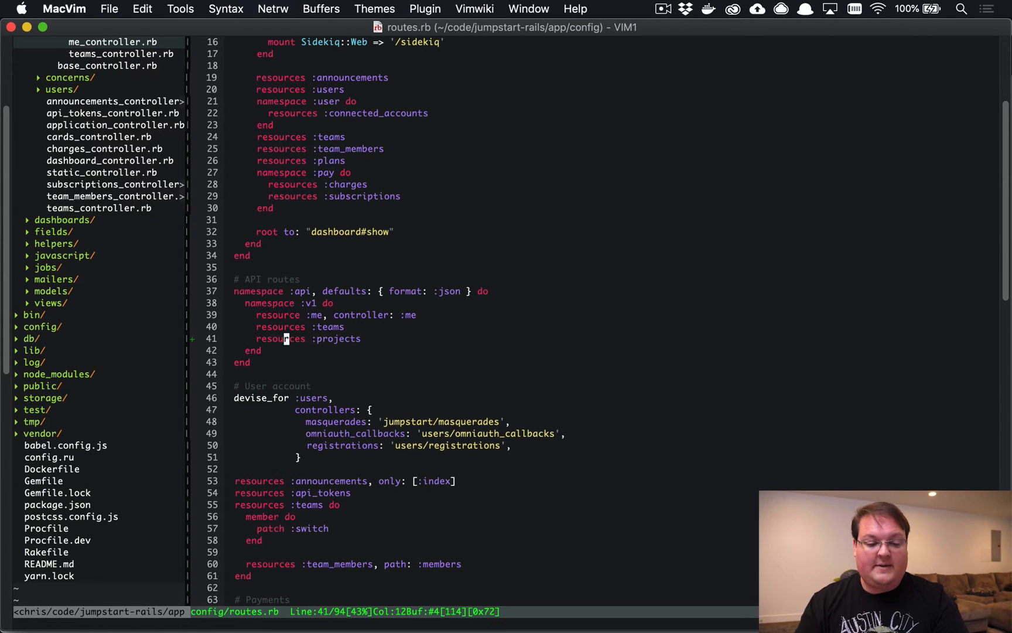
{"action": "key", "text": "V"}
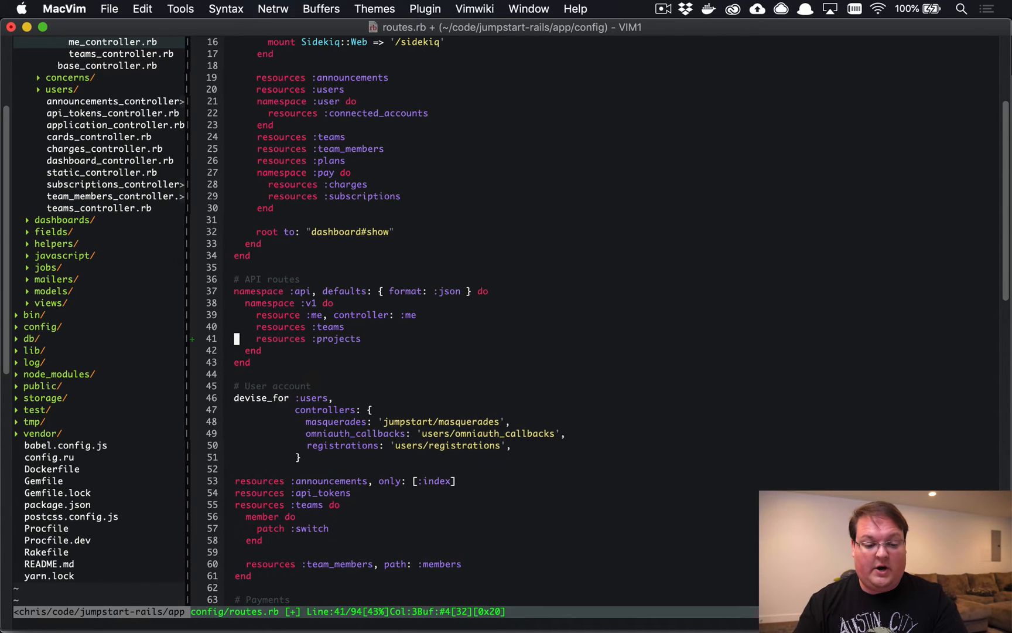
{"action": "key", "text": "V"}
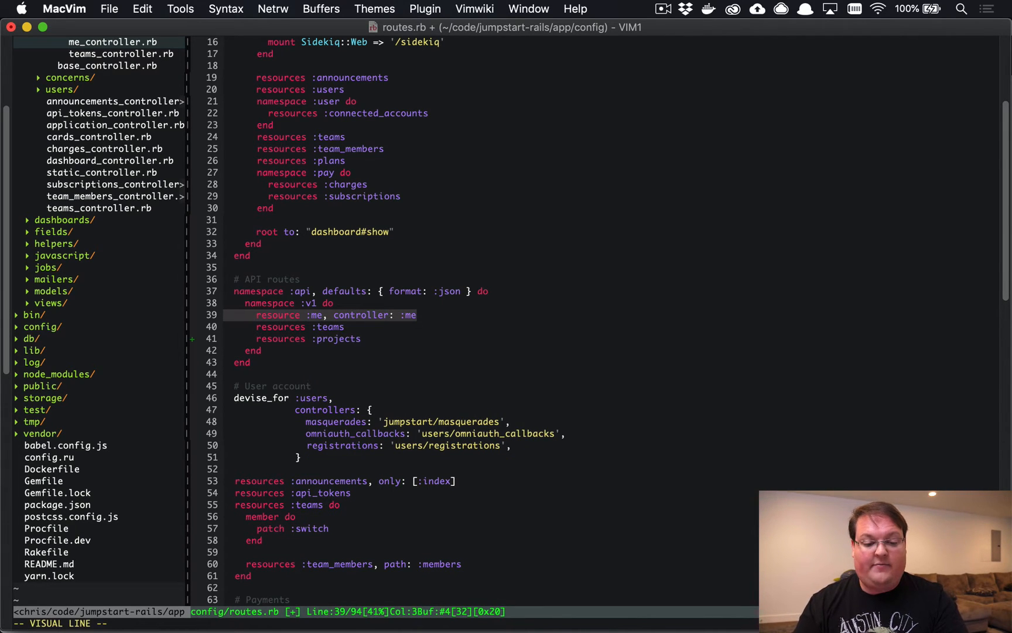
{"action": "key", "text": "j"}
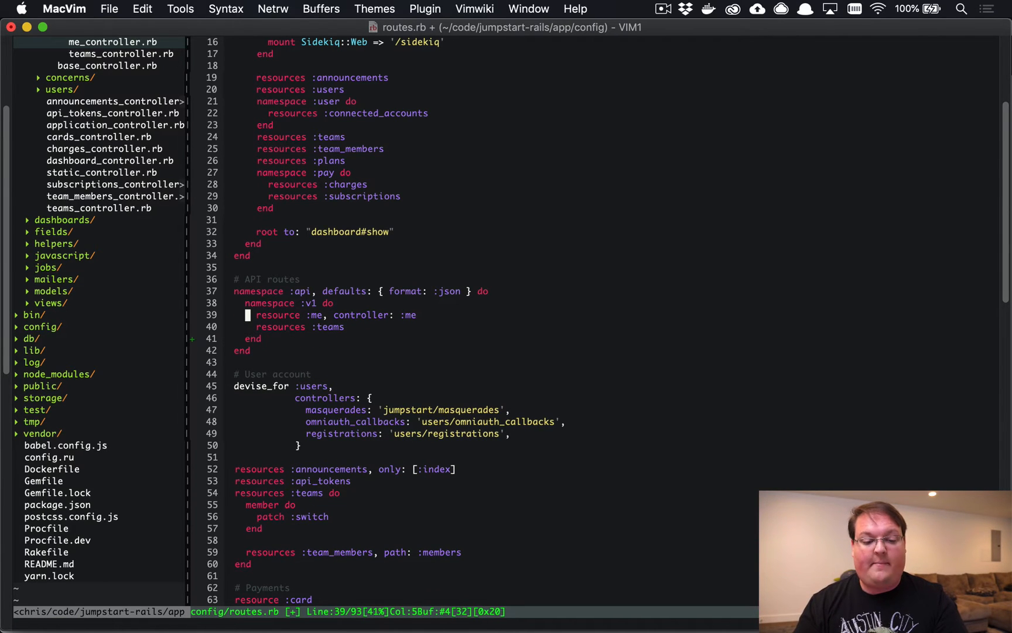
{"action": "key", "text": "V"}
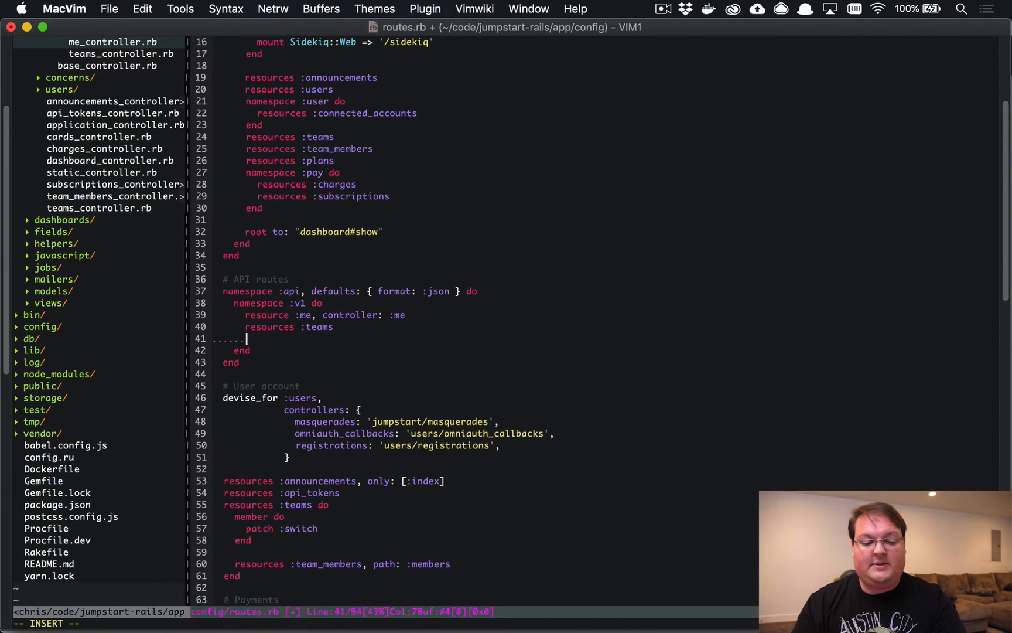
Type a resources line in routes.rb, leaving only the me and teams routes
{"action": "type", "text": "res"}
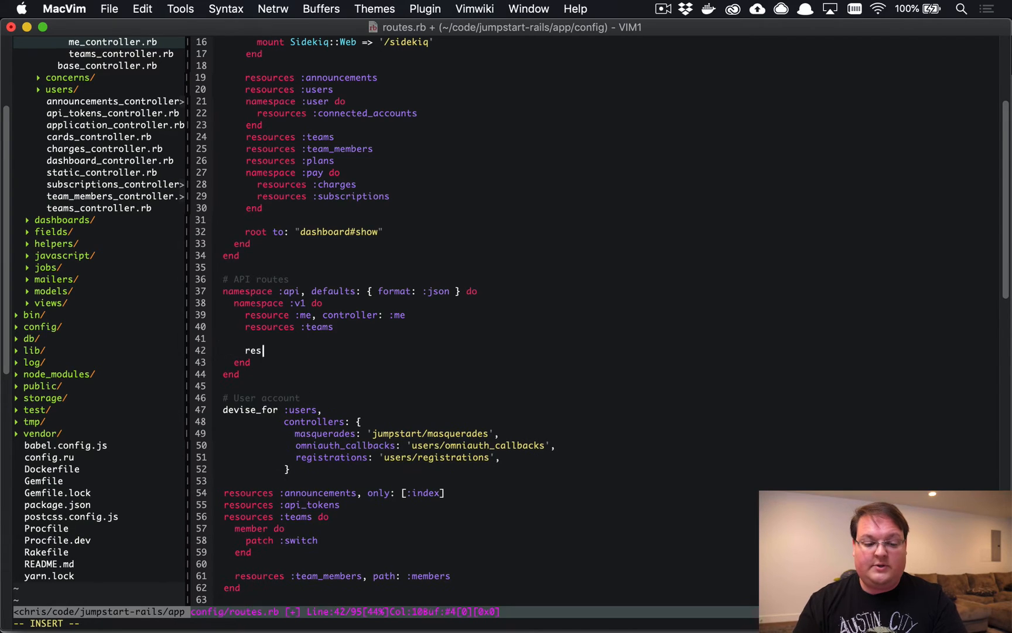
{"action": "type", "text": "ources :"}
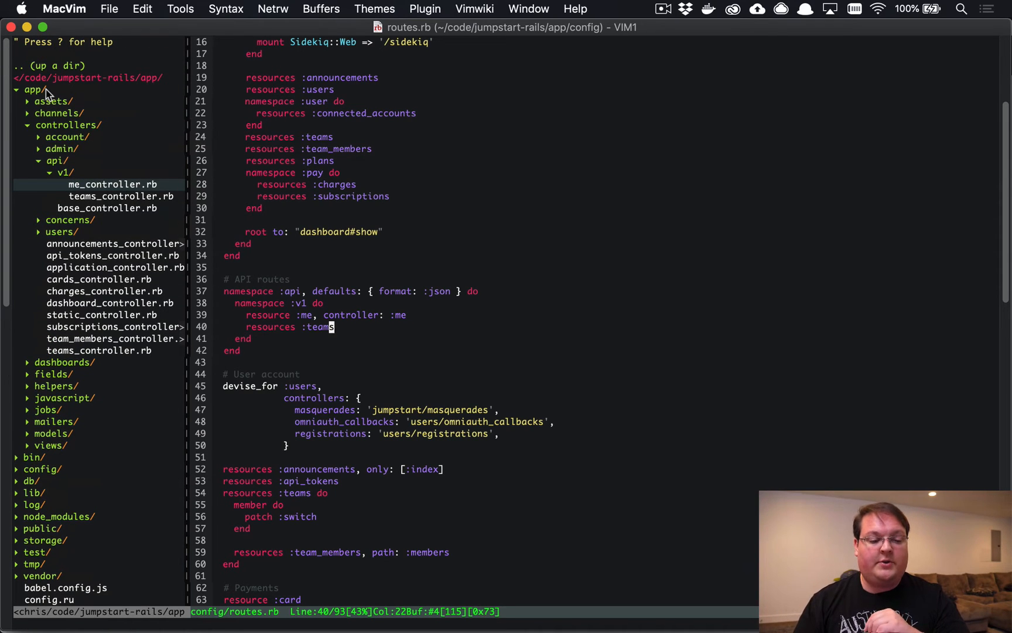
Open app/controllers/api/base_controller.rb from the NERDTree sidebar
{"action": "left_click", "coordinate": [57, 159]}
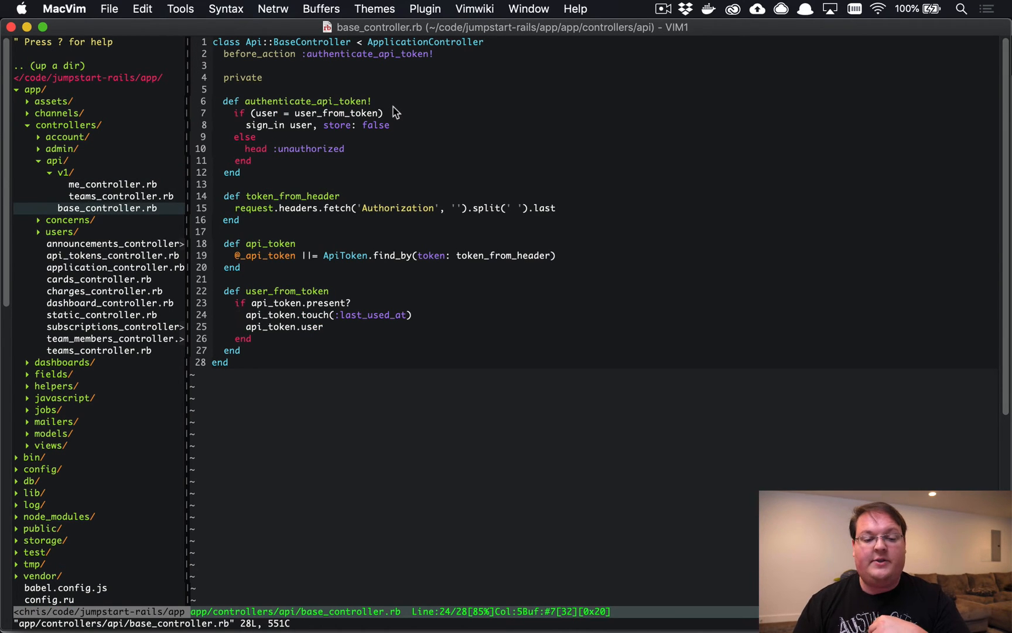
{"action": "mouse_move", "coordinate": [445, 257]}
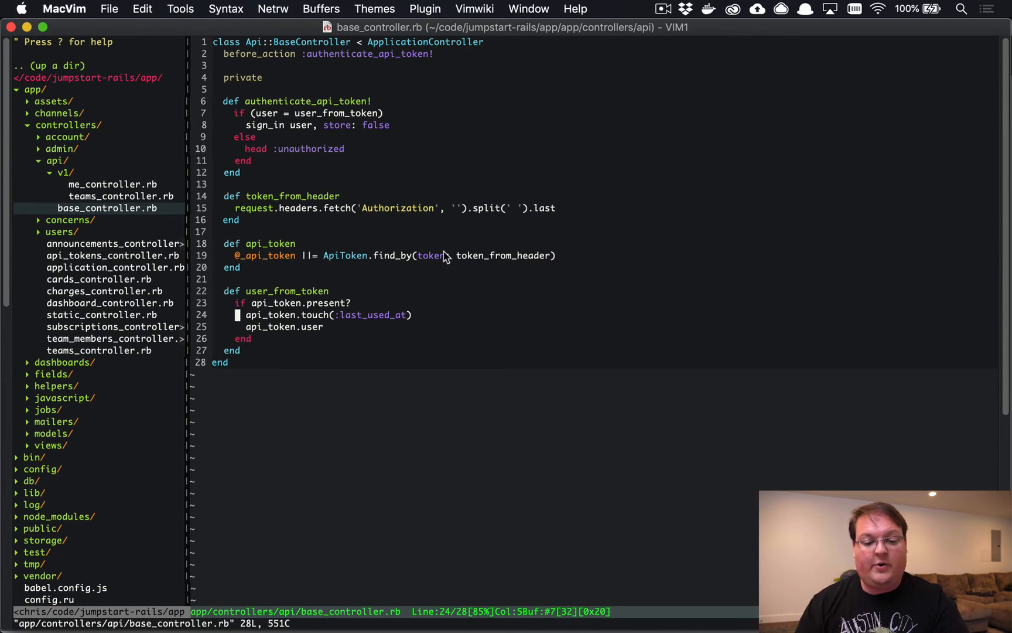
{"action": "mouse_move", "coordinate": [383, 272]}
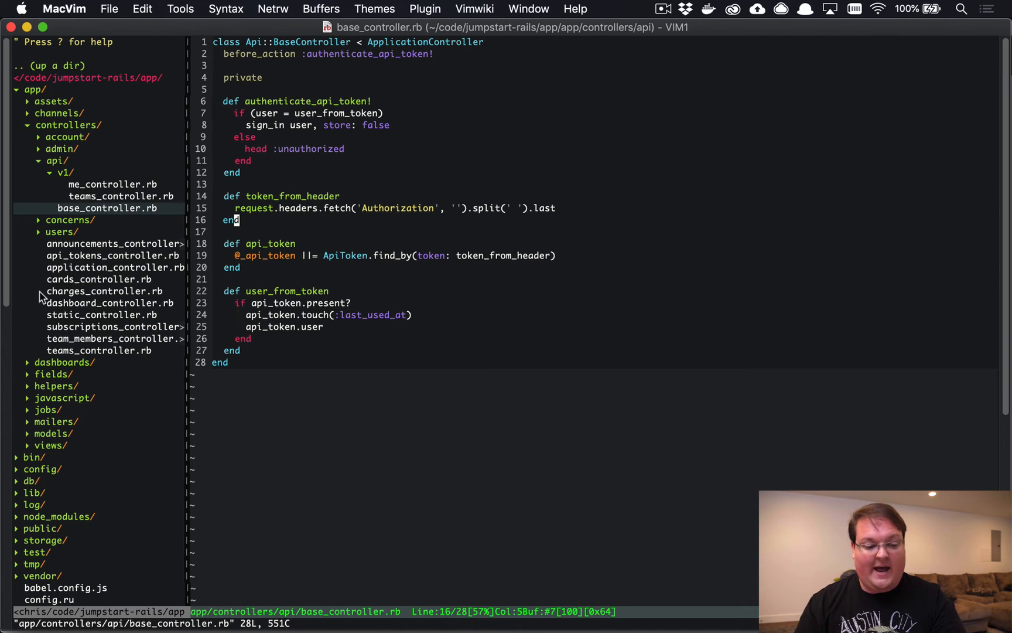
Open api/v1/me_controller.rb and highlight its Api::BaseController parent class
{"action": "left_click", "coordinate": [111, 184]}
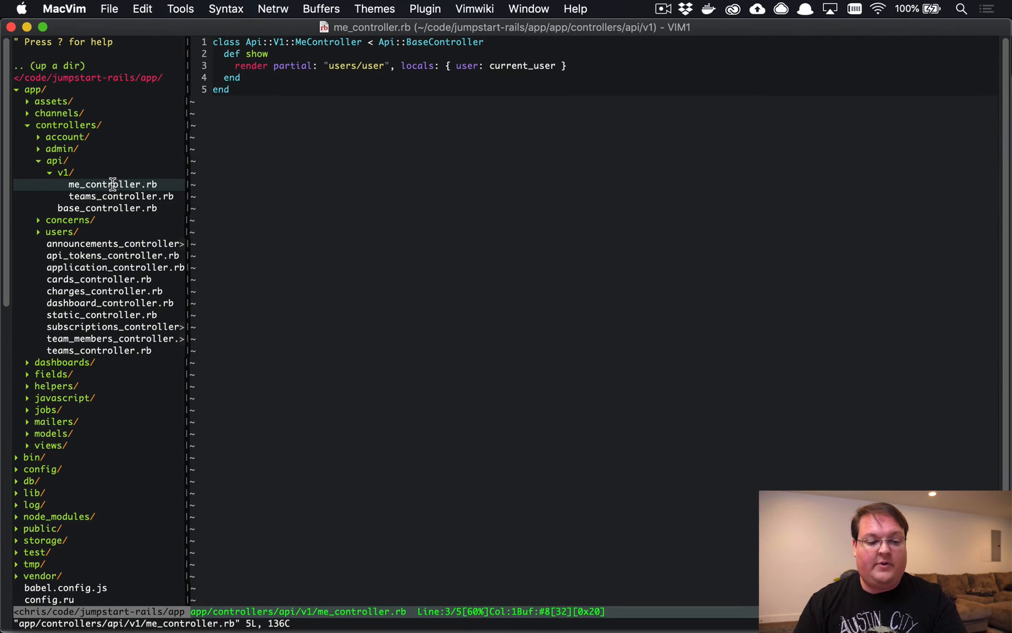
{"action": "mouse_move", "coordinate": [336, 107]}
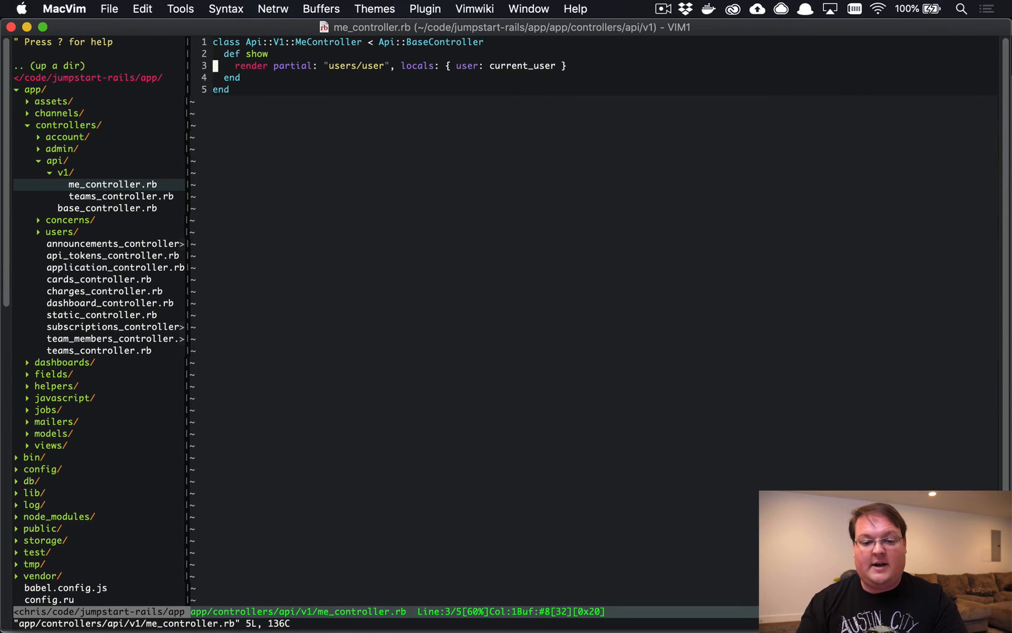
{"action": "key", "text": "v"}
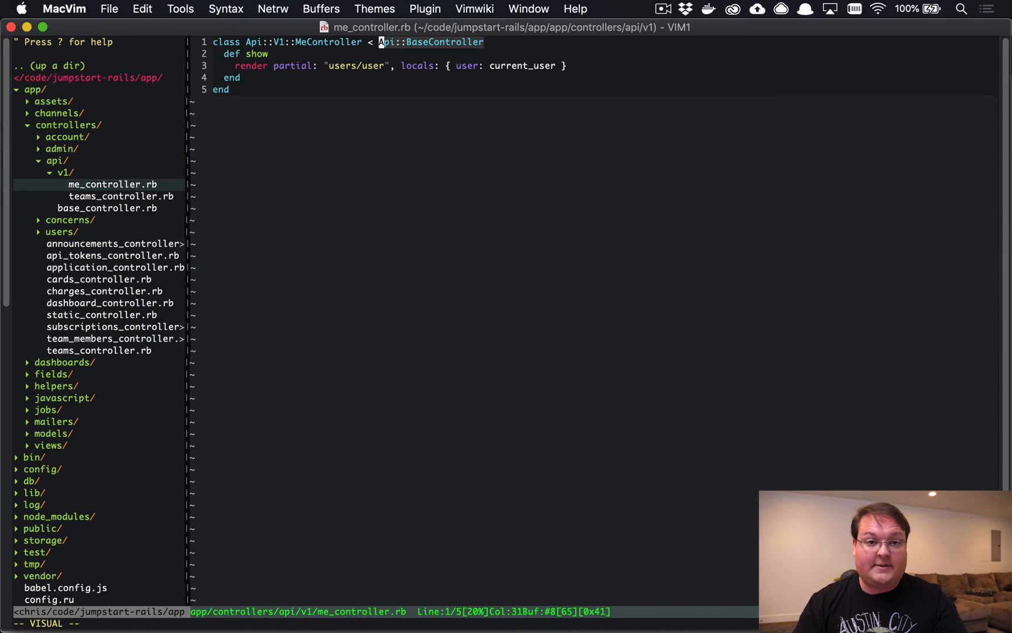
{"action": "mouse_move", "coordinate": [89, 213]}
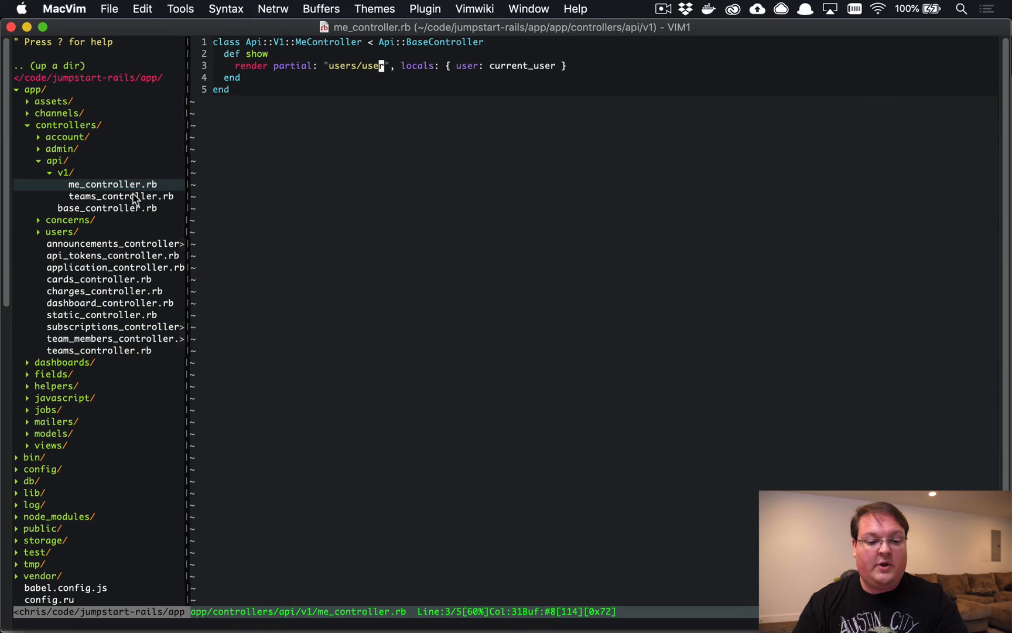
Open api/v1/teams_controller.rb and move to its Api::BaseController parent class
{"action": "left_click", "coordinate": [120, 196]}
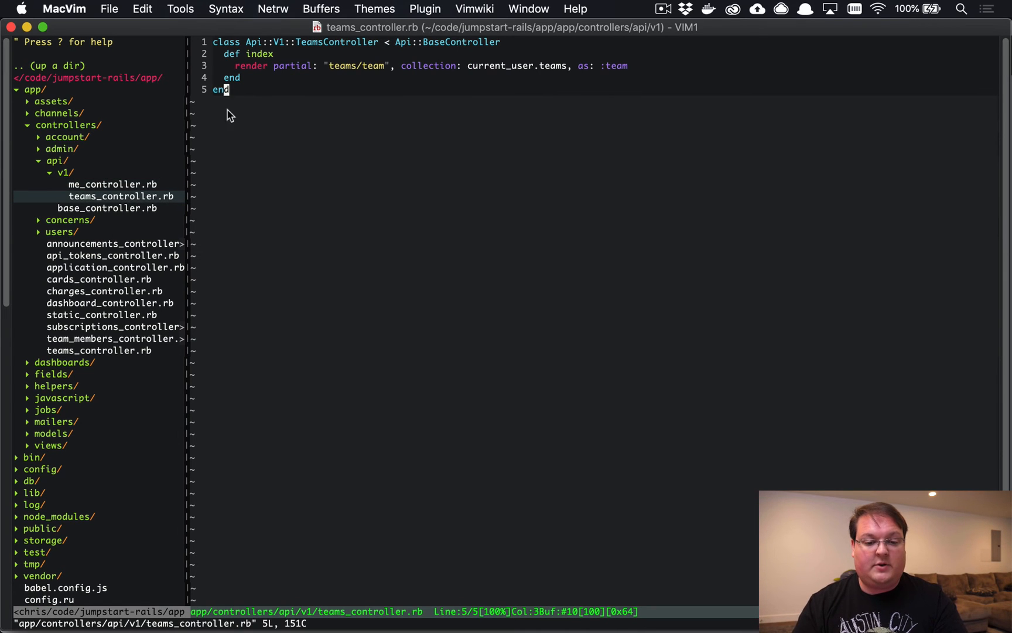
{"action": "mouse_move", "coordinate": [303, 71]}
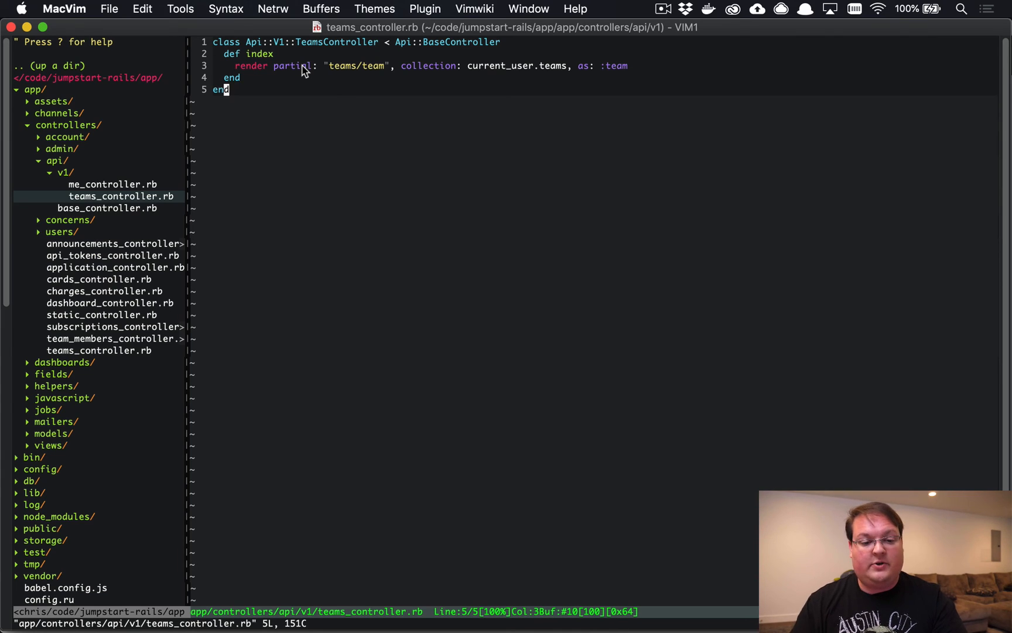
{"action": "mouse_move", "coordinate": [296, 101]}
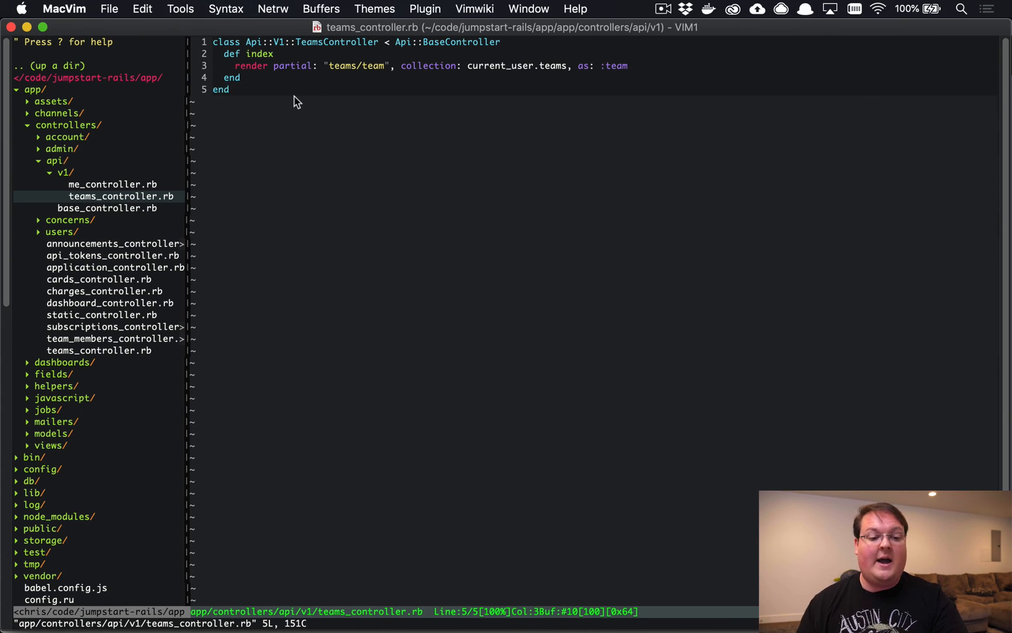
{"action": "mouse_move", "coordinate": [299, 135]}
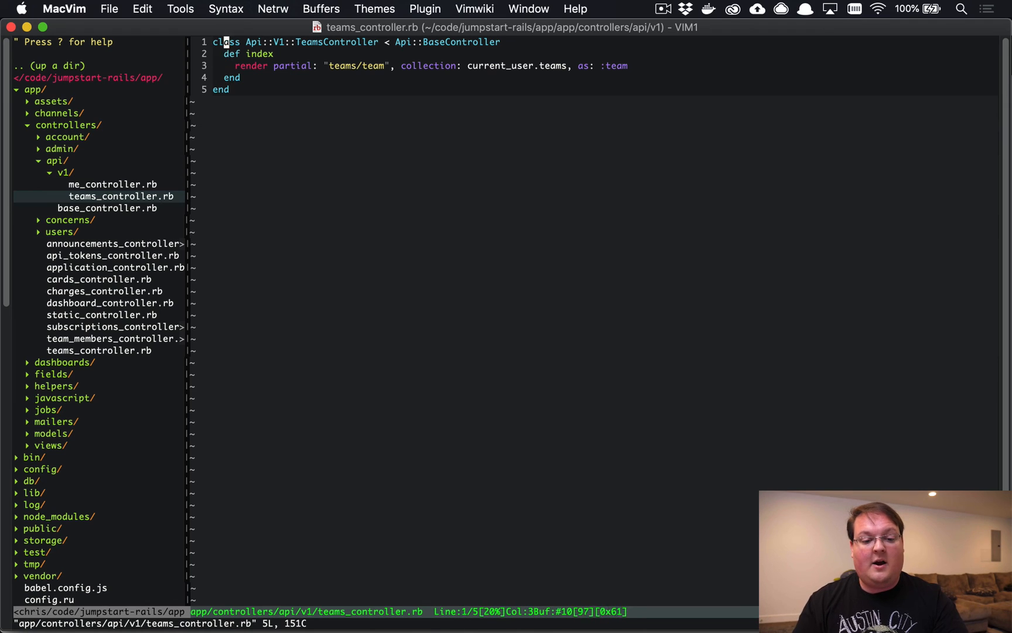
{"action": "key", "text": "v"}
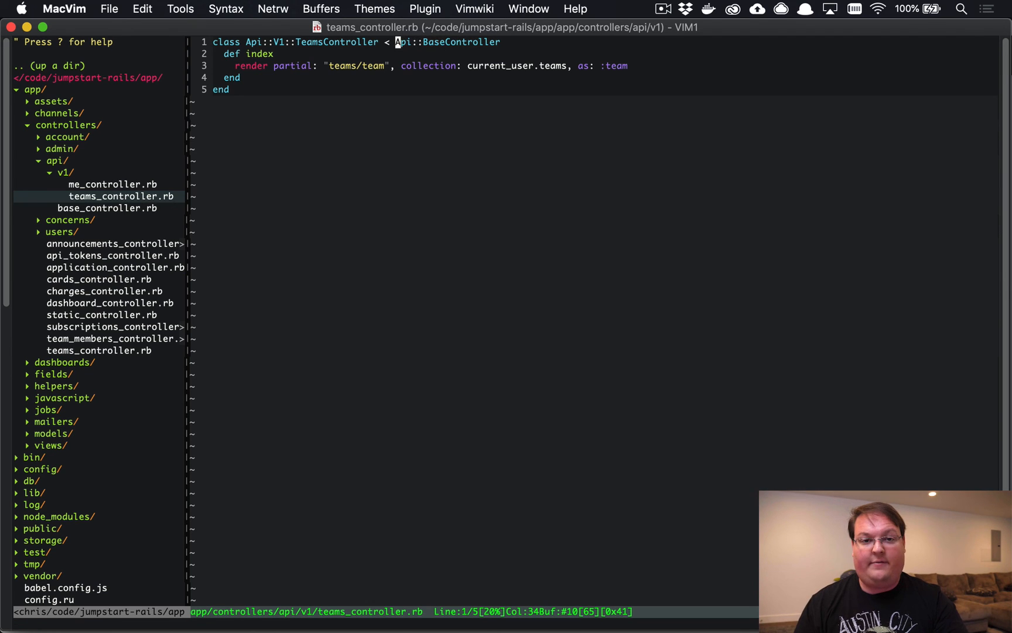
{"action": "mouse_move", "coordinate": [179, 125]}
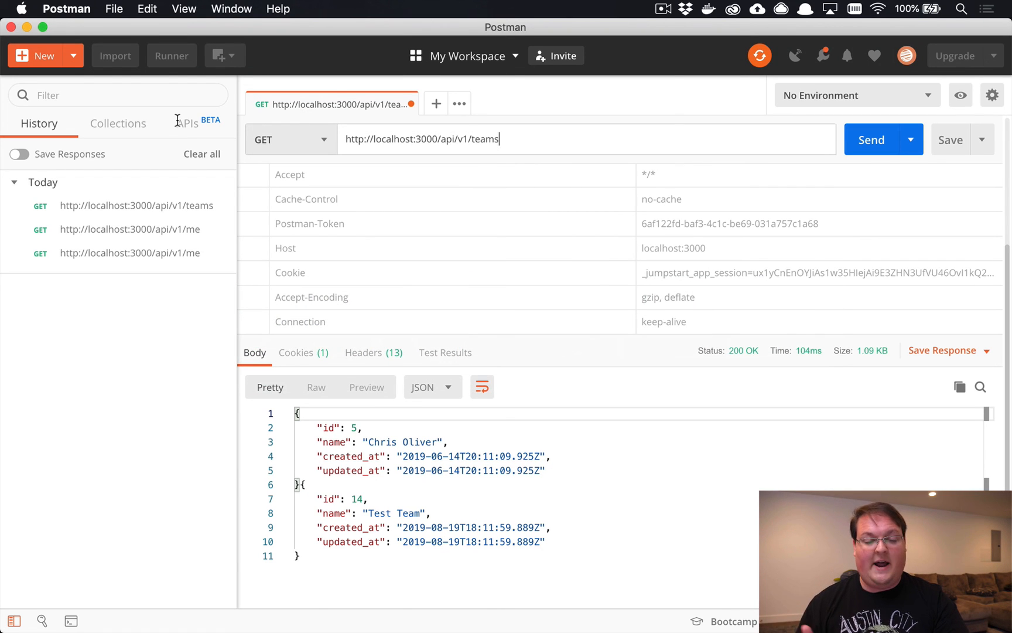
{"action": "mouse_move", "coordinate": [316, 236]}
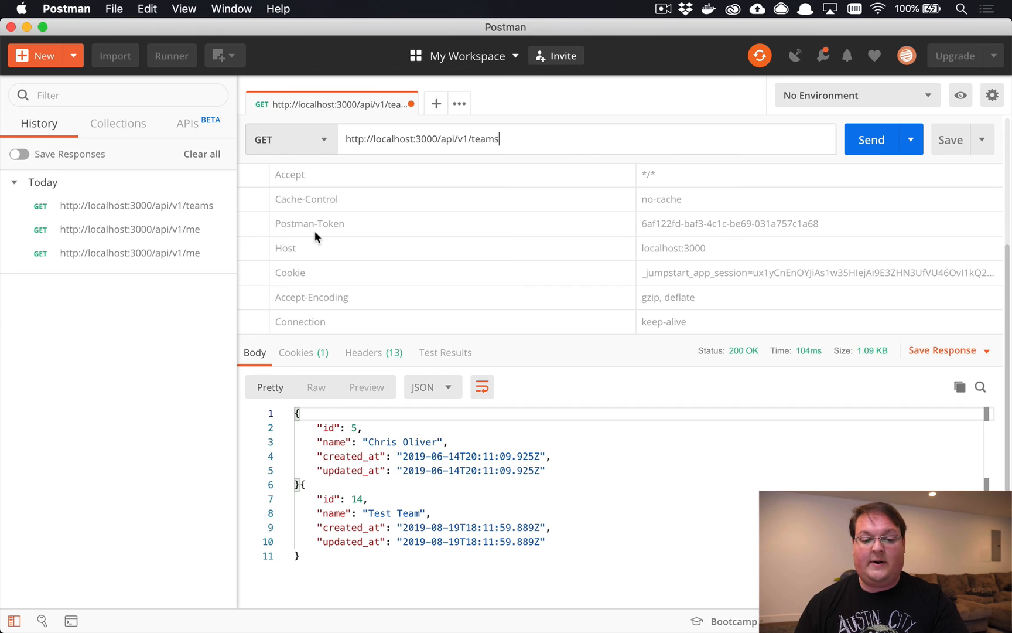
{"action": "mouse_move", "coordinate": [317, 286]}
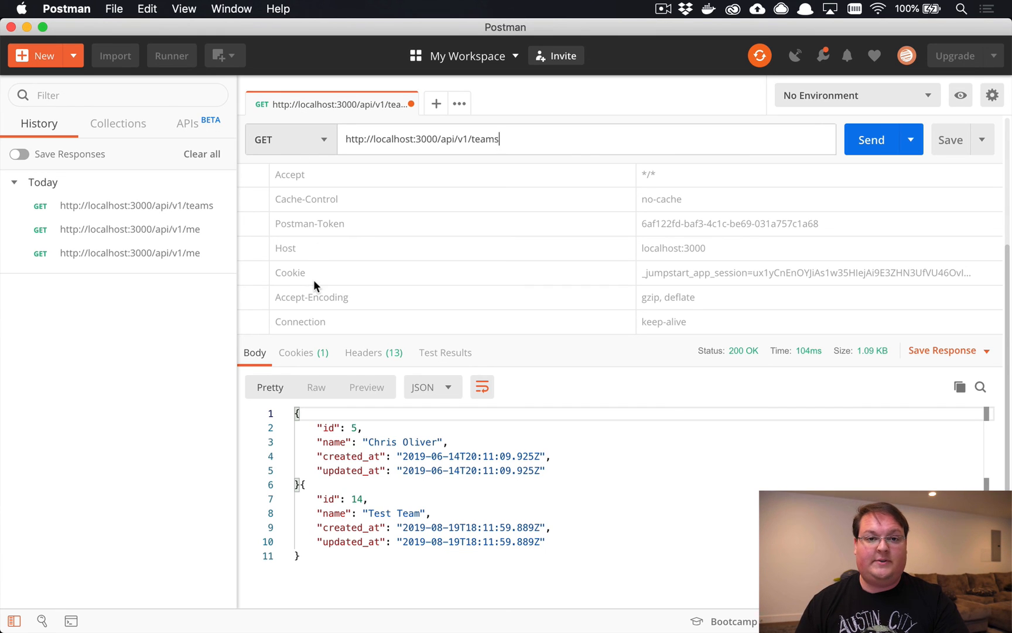